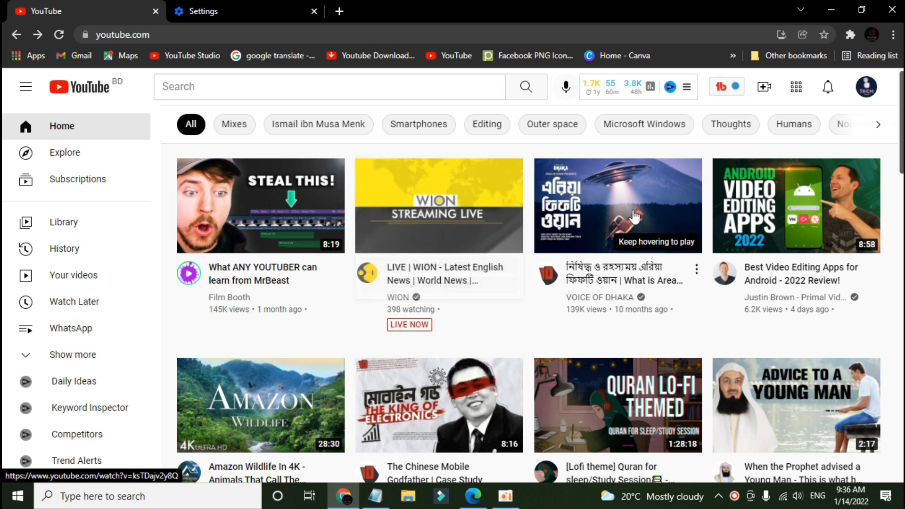
pyautogui.moveTo(635, 215)
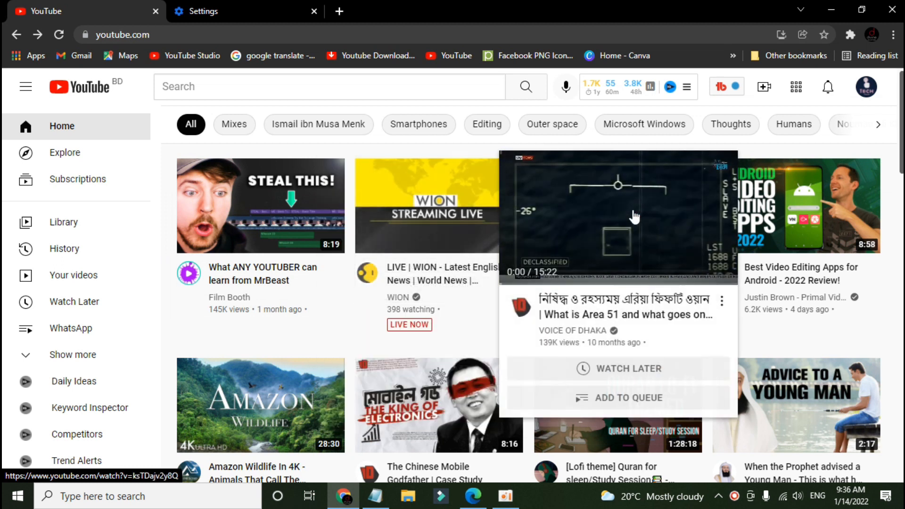
pyautogui.moveTo(807, 221)
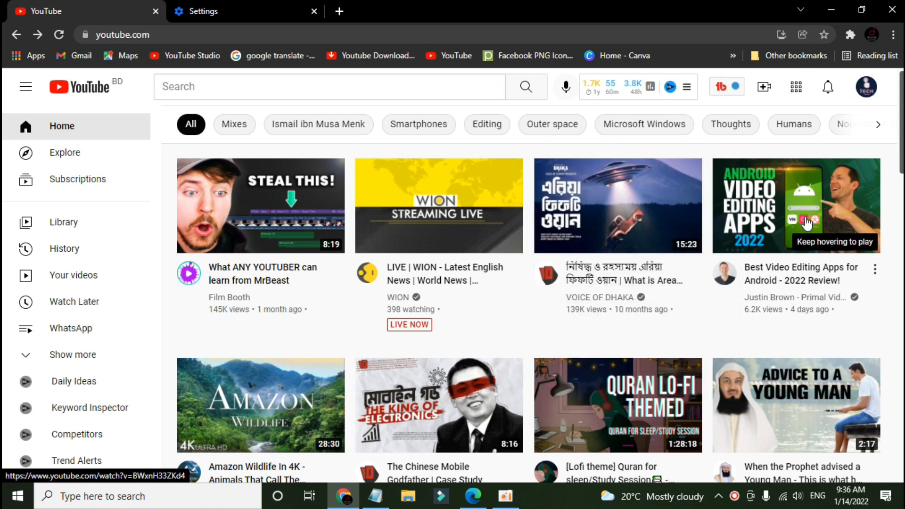
pyautogui.moveTo(809, 222)
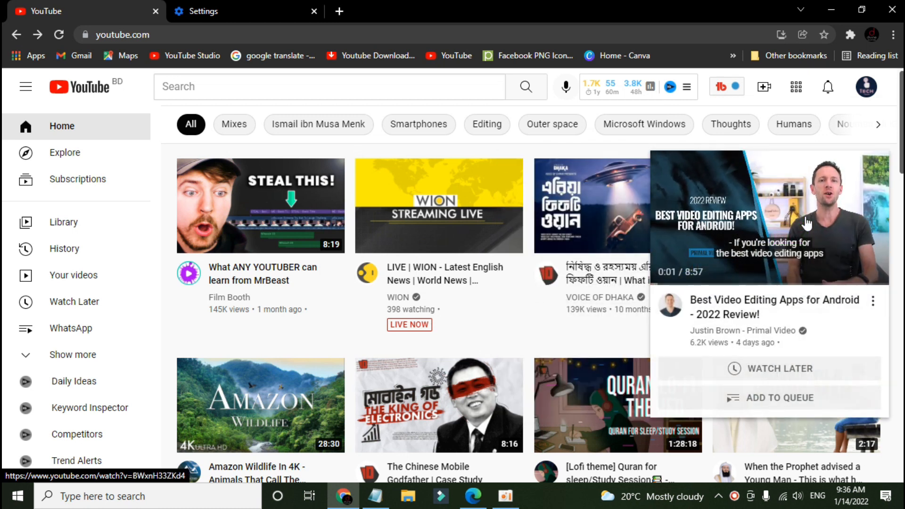
pyautogui.moveTo(242, 390)
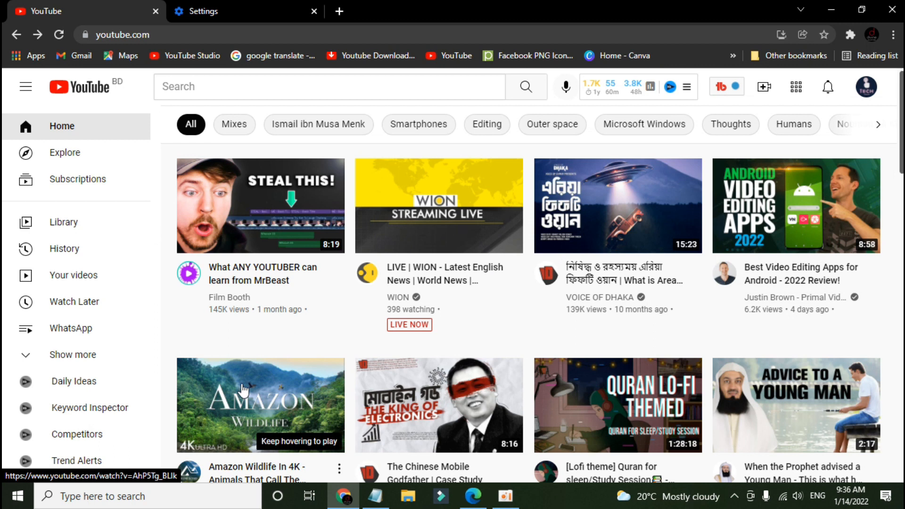
pyautogui.moveTo(243, 389)
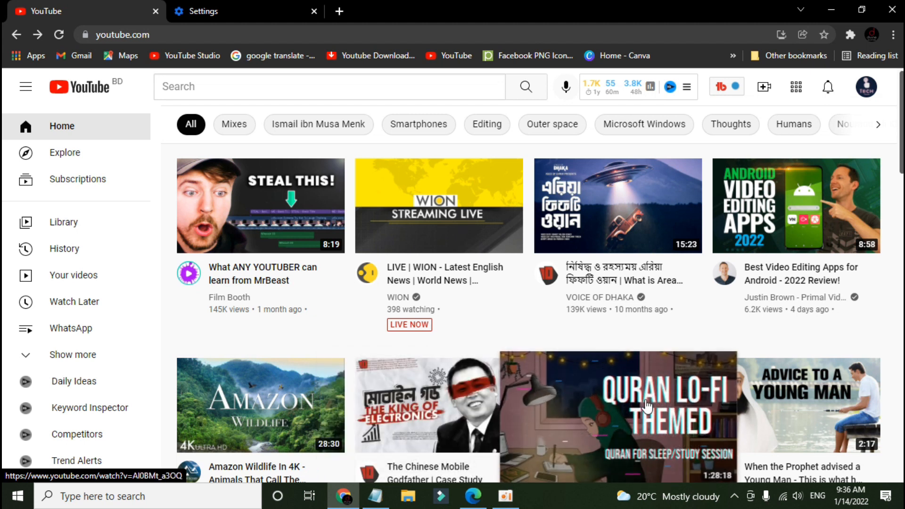
# Reach YouTube Settings from the home page via the profile avatar's account menu
pyautogui.scroll(-3)
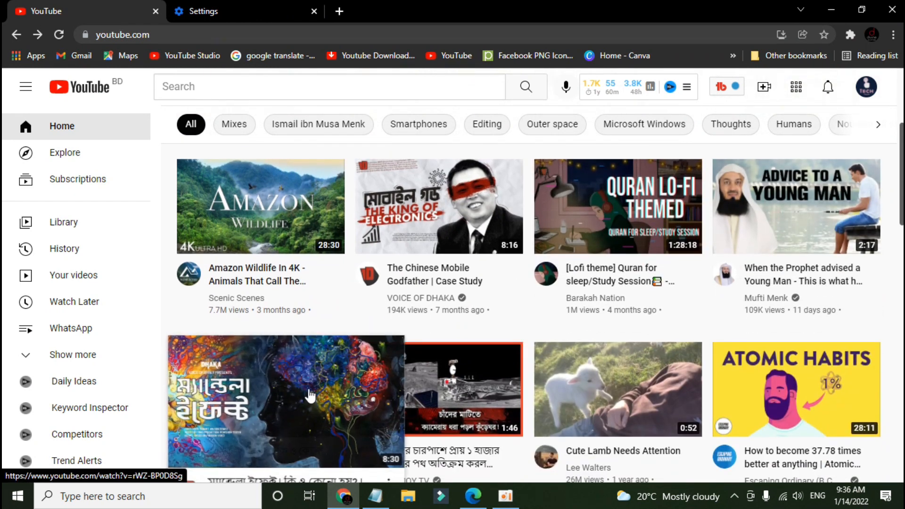
pyautogui.moveTo(451, 399)
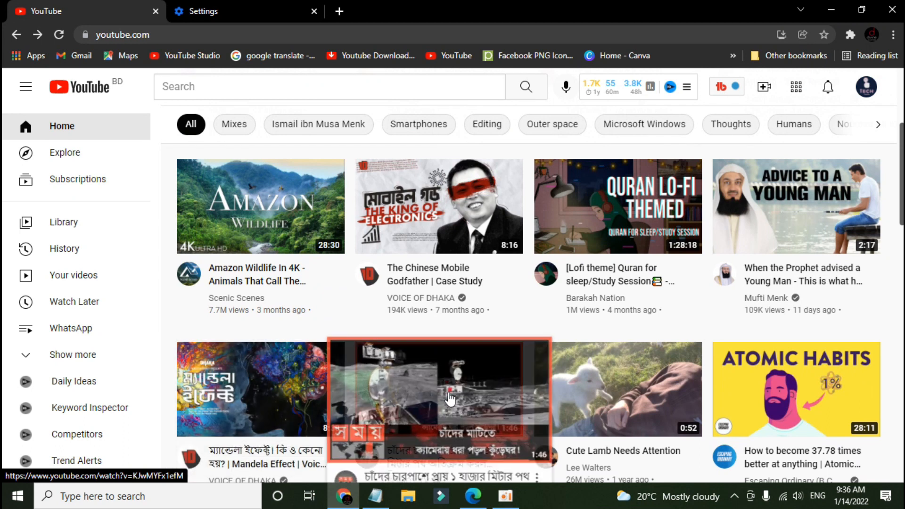
pyautogui.moveTo(612, 405)
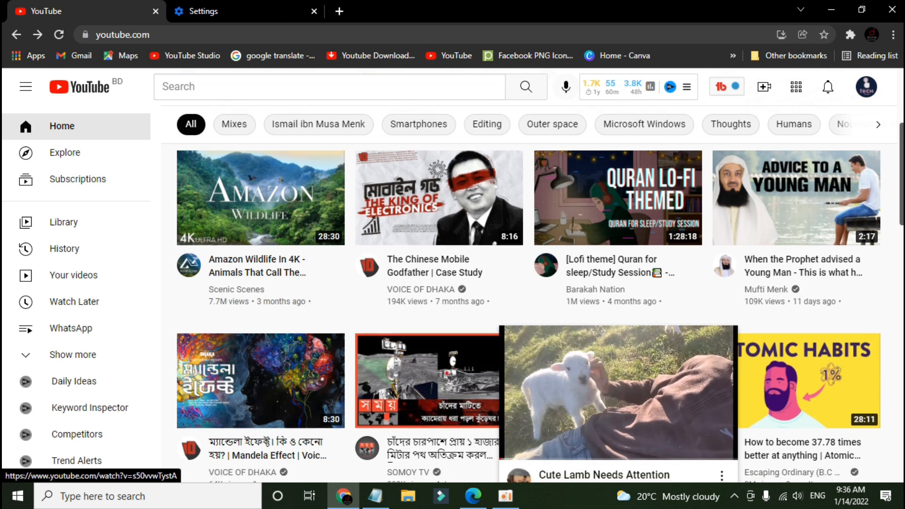
pyautogui.scroll(-3)
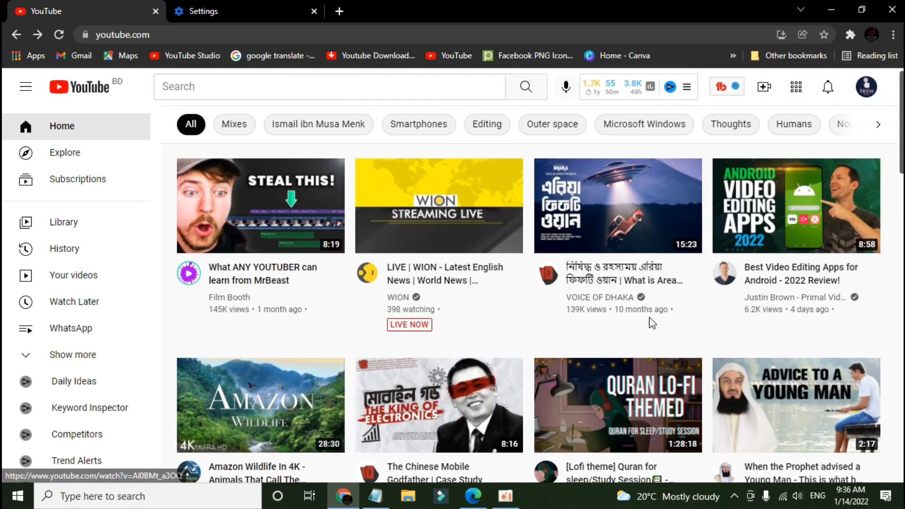
pyautogui.moveTo(650, 324)
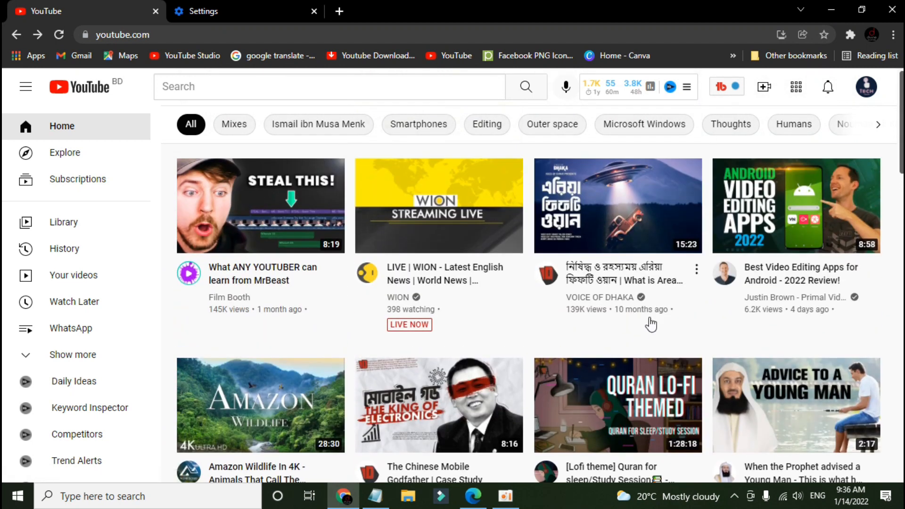
pyautogui.moveTo(643, 318)
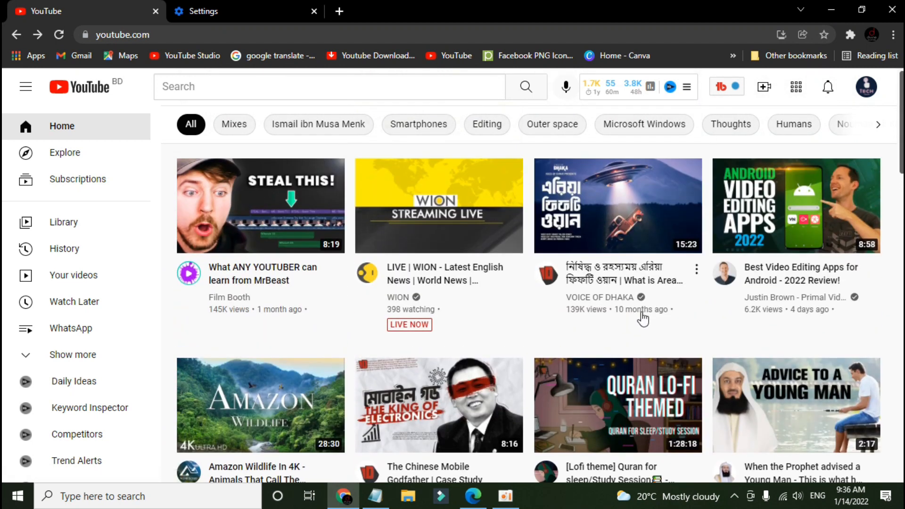
pyautogui.moveTo(865, 87)
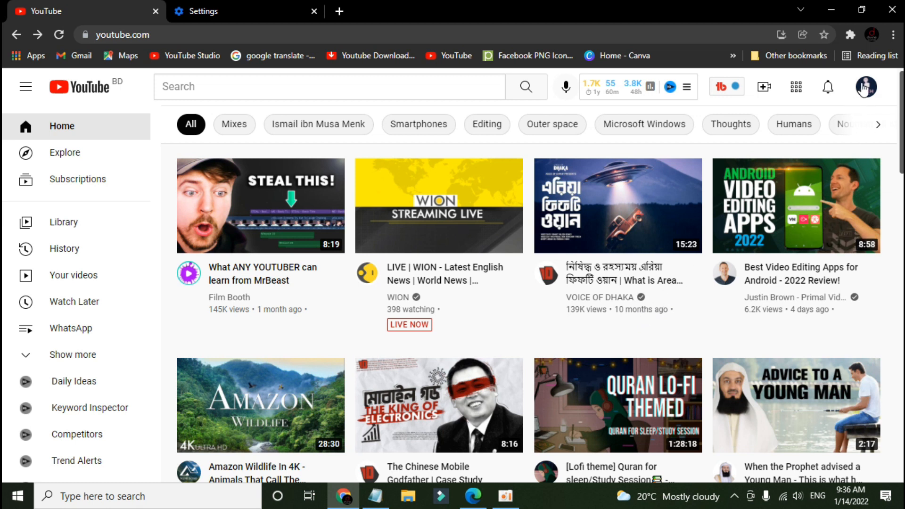
pyautogui.moveTo(863, 90)
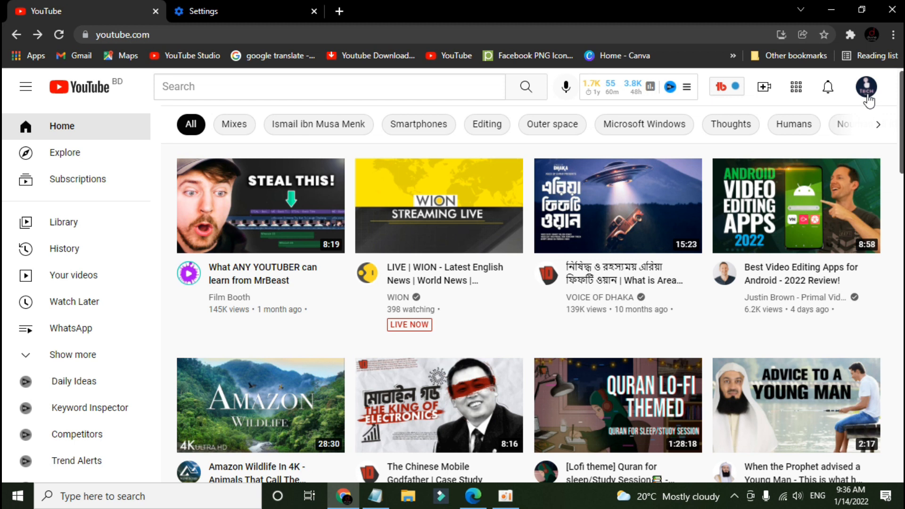
pyautogui.click(867, 87)
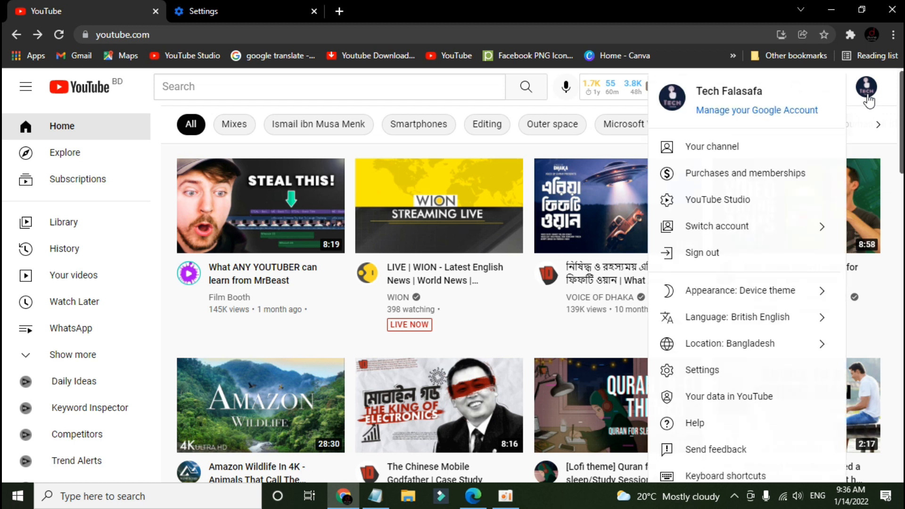
pyautogui.moveTo(686, 384)
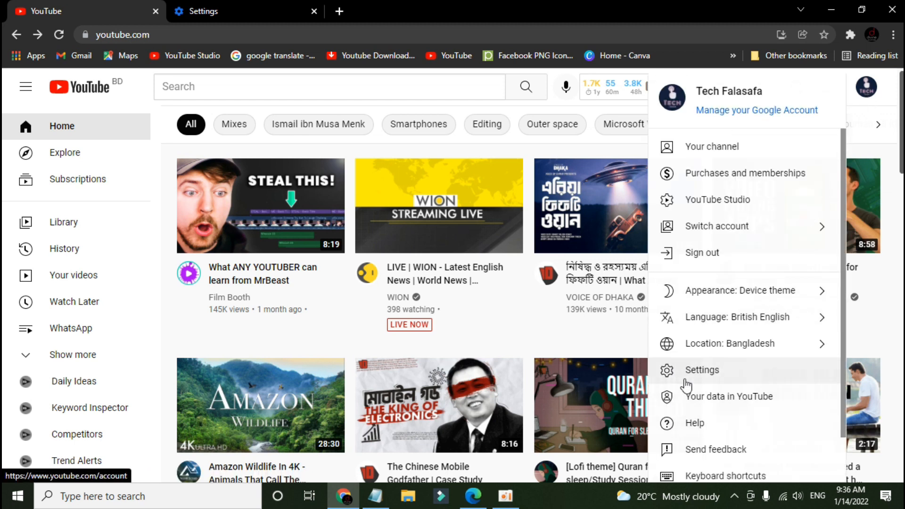
pyautogui.click(702, 369)
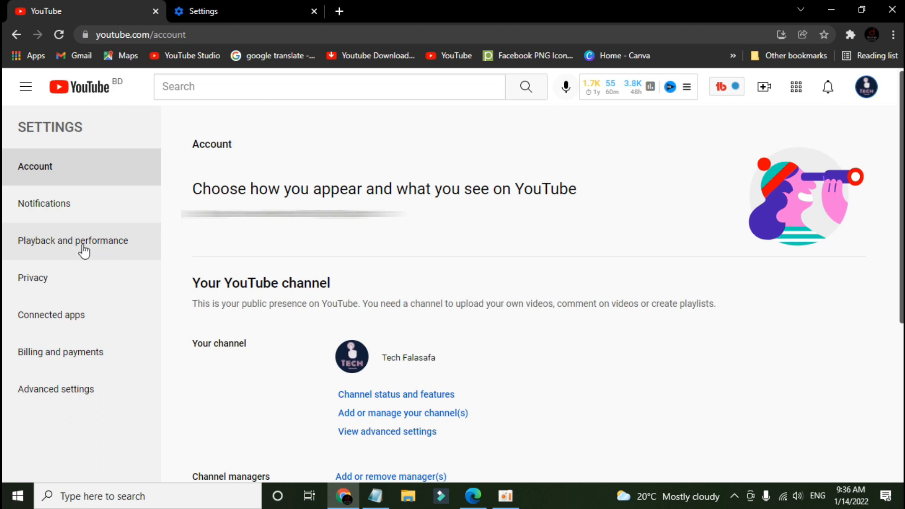
pyautogui.moveTo(120, 260)
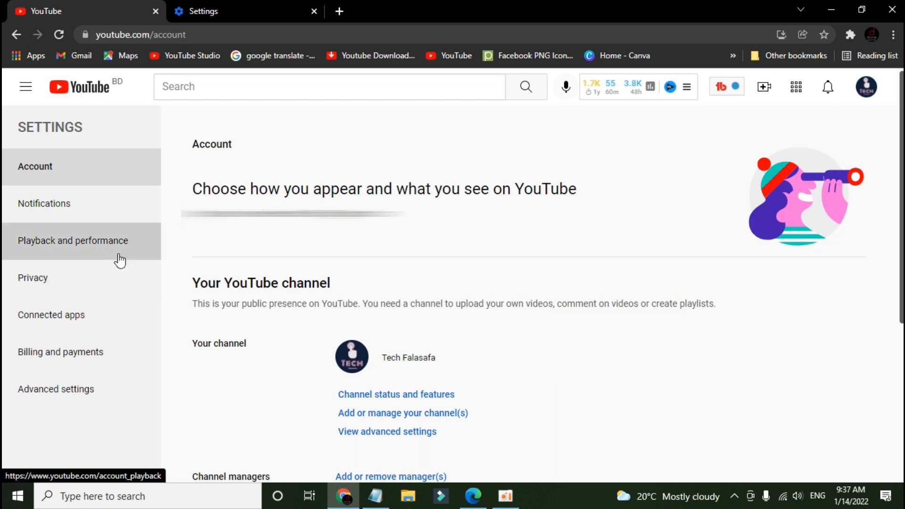
# Switch off Inline playback under Playback and performance, then return to Account settings
pyautogui.click(72, 241)
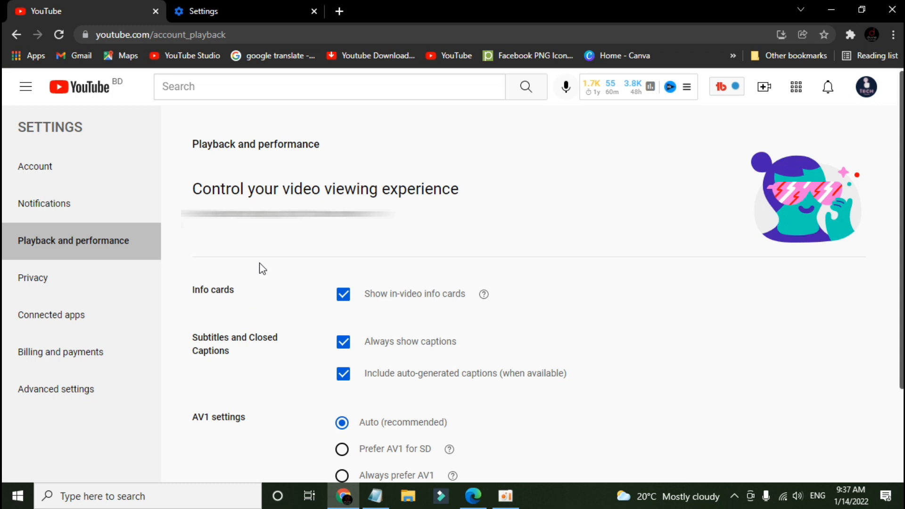
pyautogui.scroll(-3)
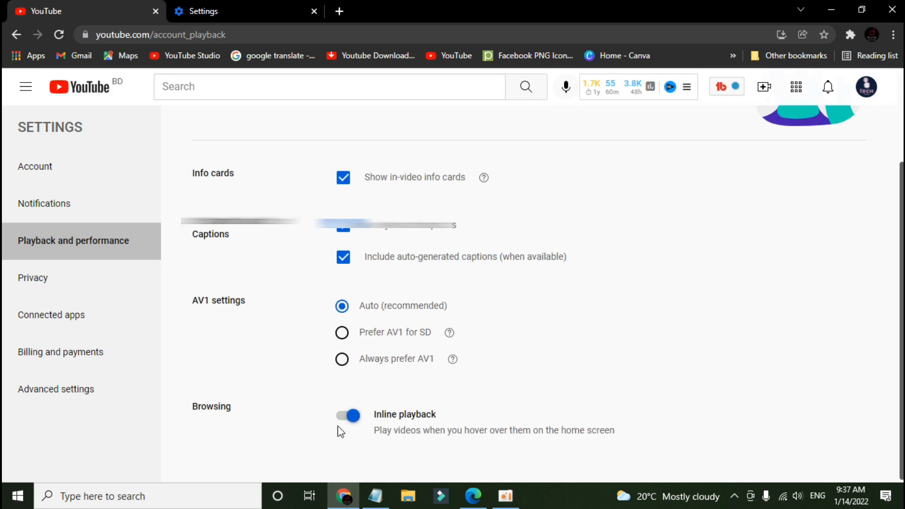
pyautogui.moveTo(355, 434)
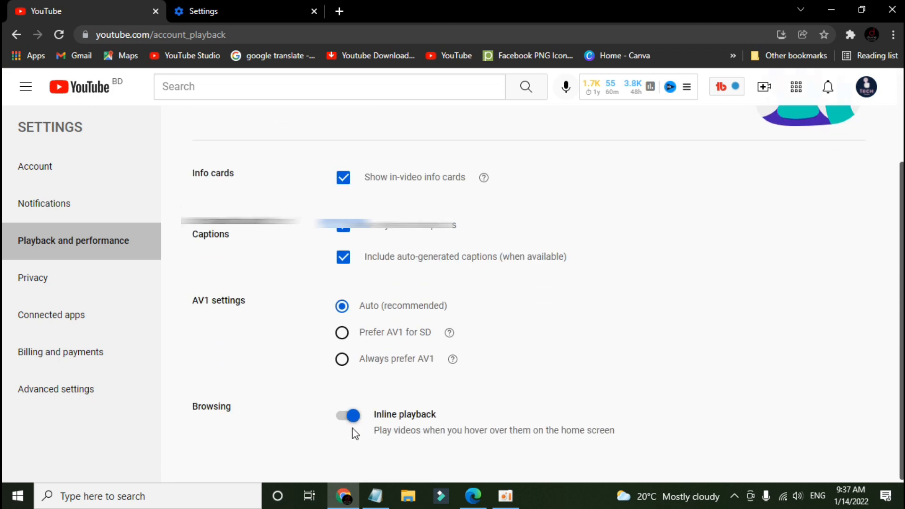
pyautogui.click(347, 415)
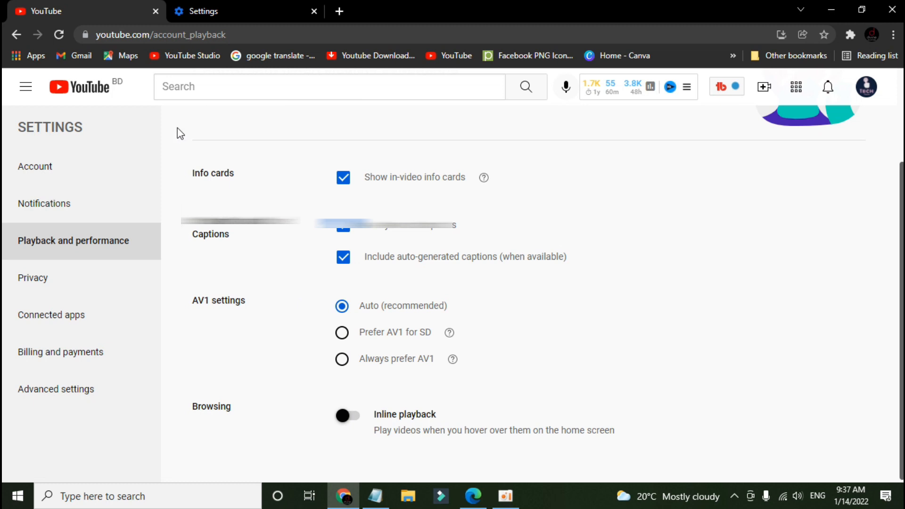
pyautogui.click(17, 34)
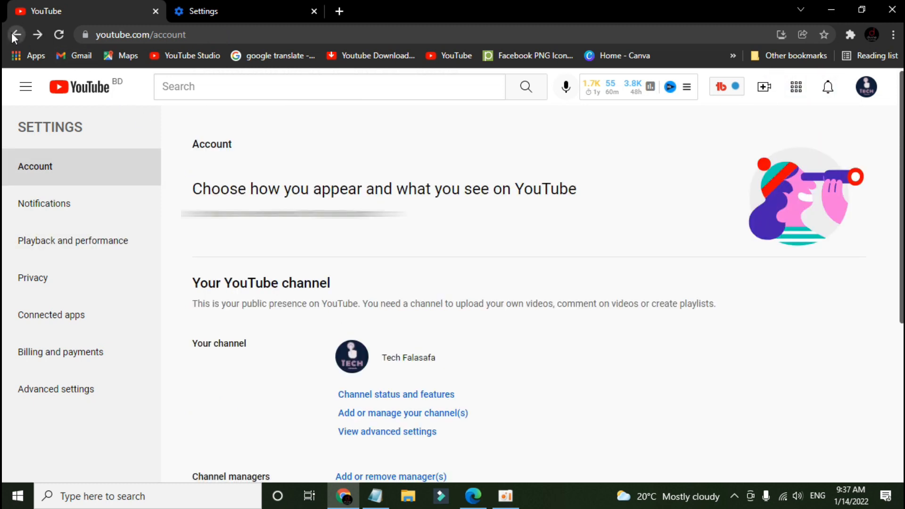
# Return to the YouTube home feed, where thumbnails no longer pop out on hover
pyautogui.click(16, 34)
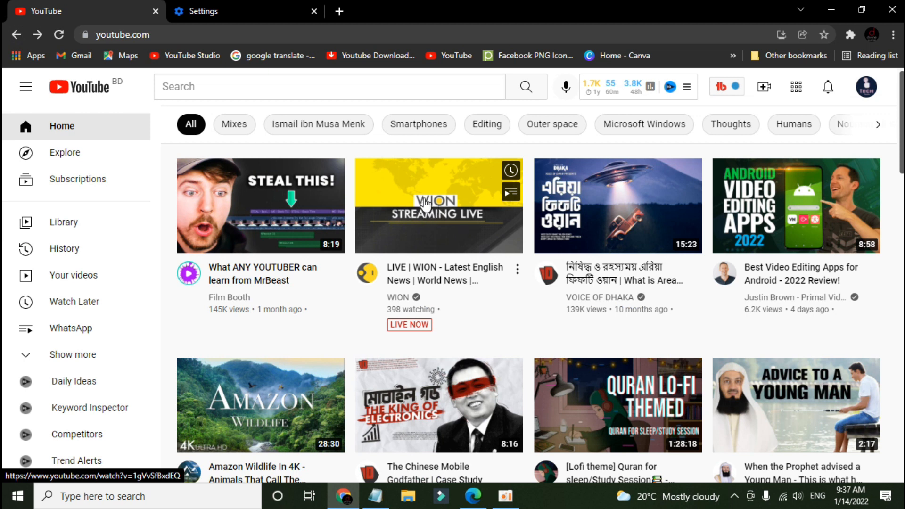
pyautogui.moveTo(443, 215)
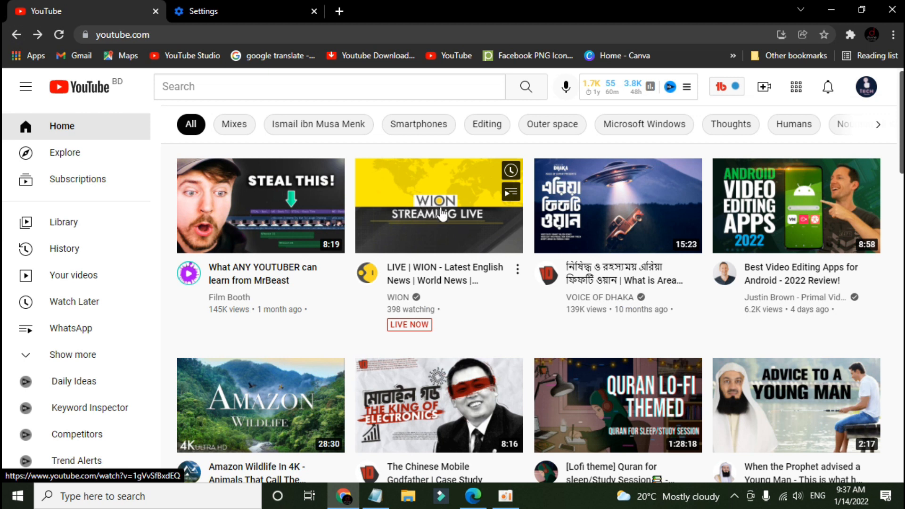
pyautogui.moveTo(490, 228)
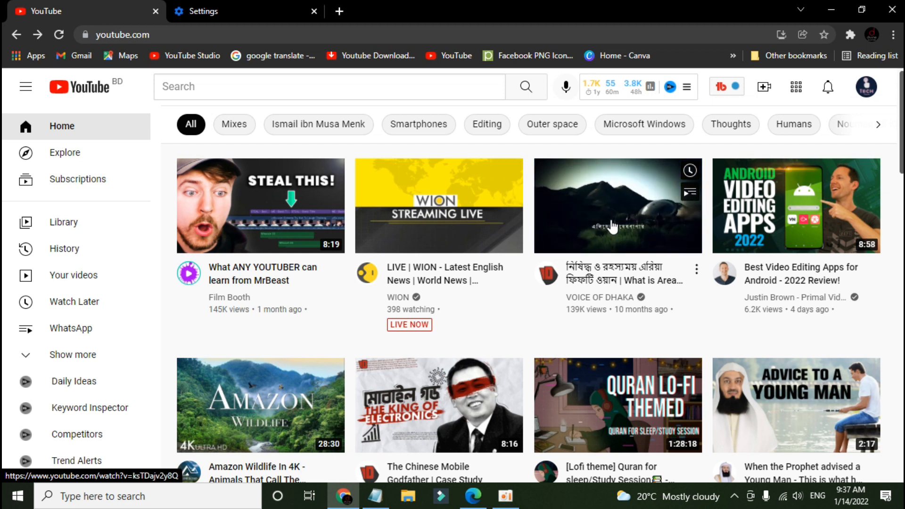
pyautogui.moveTo(591, 211)
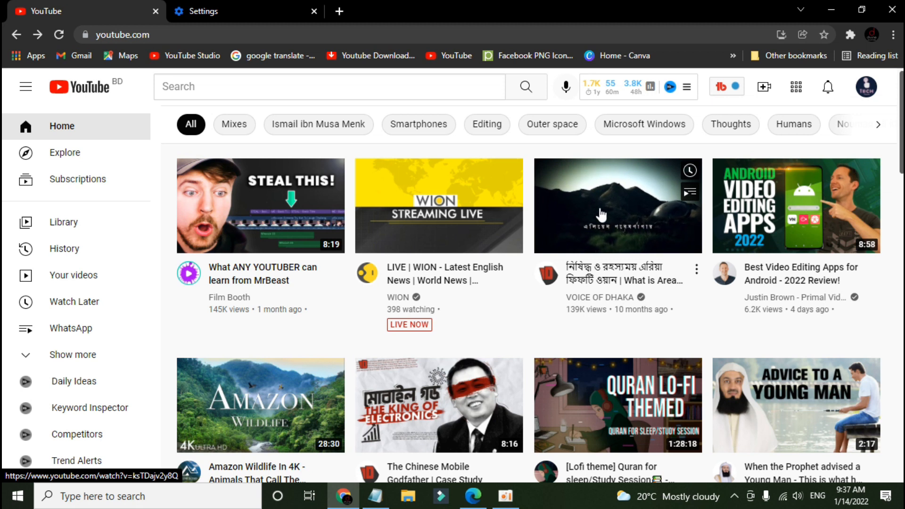
pyautogui.moveTo(619, 232)
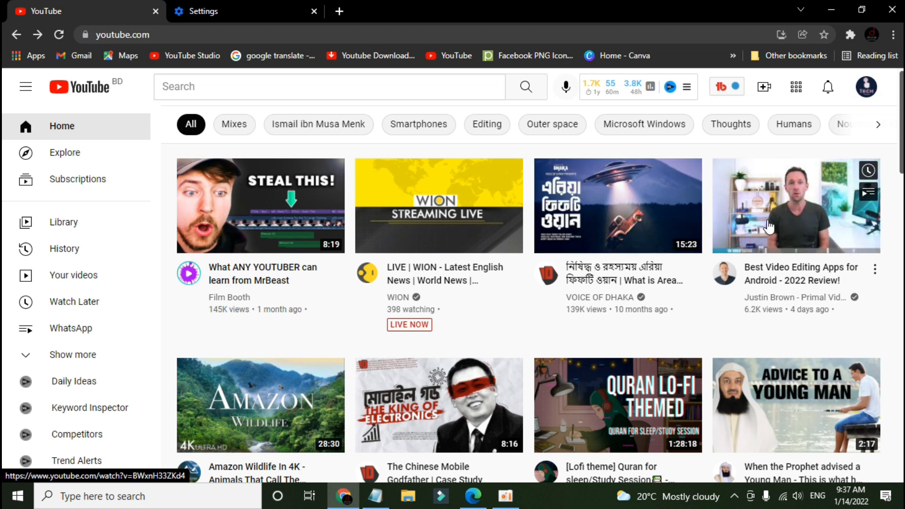
pyautogui.moveTo(652, 229)
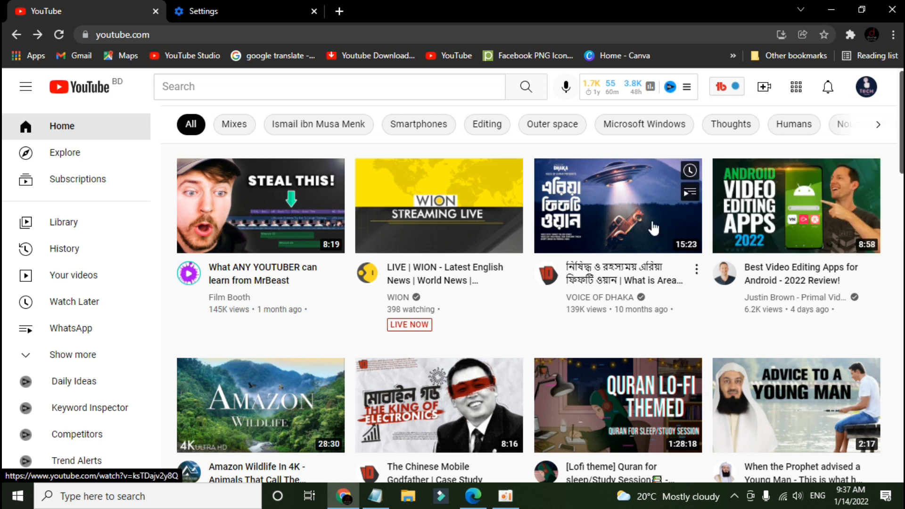
pyautogui.moveTo(472, 230)
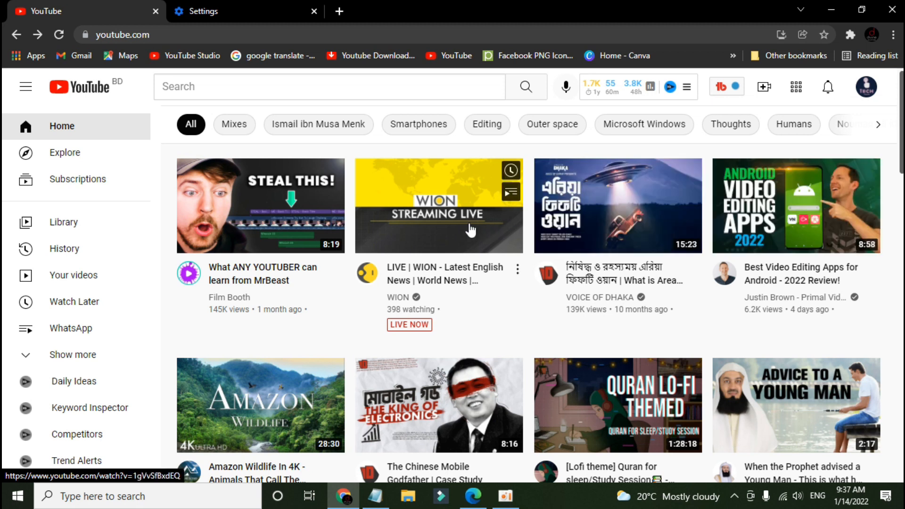